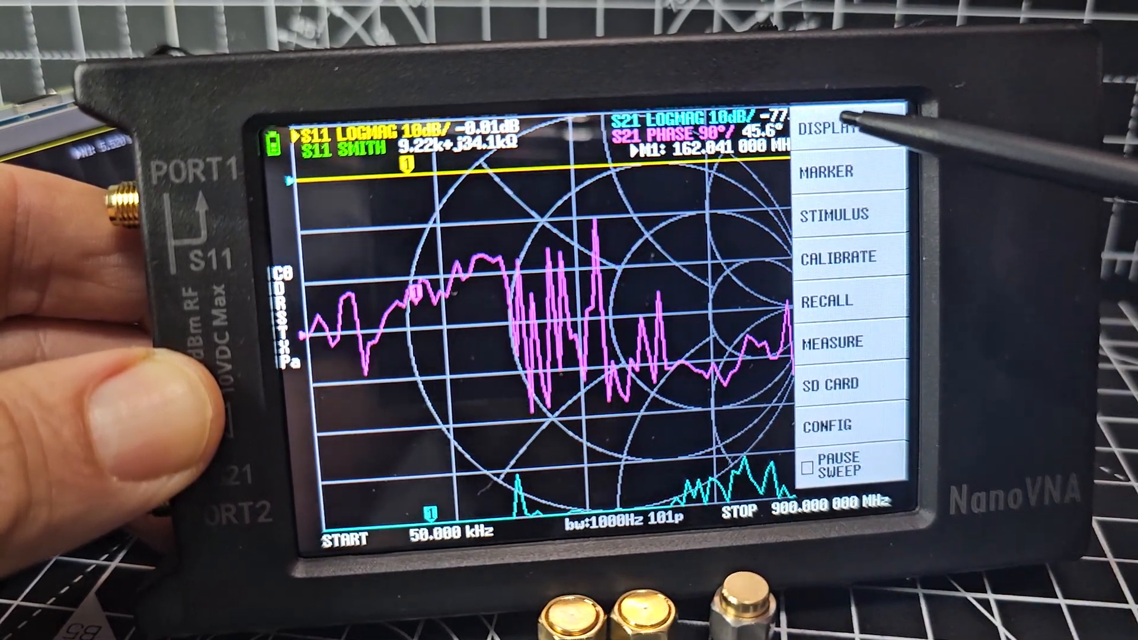
Turn off traces 1, 2 and 3 so only the yellow S11 trace 0 remains
{"action": "left_click", "coordinate": [837, 130]}
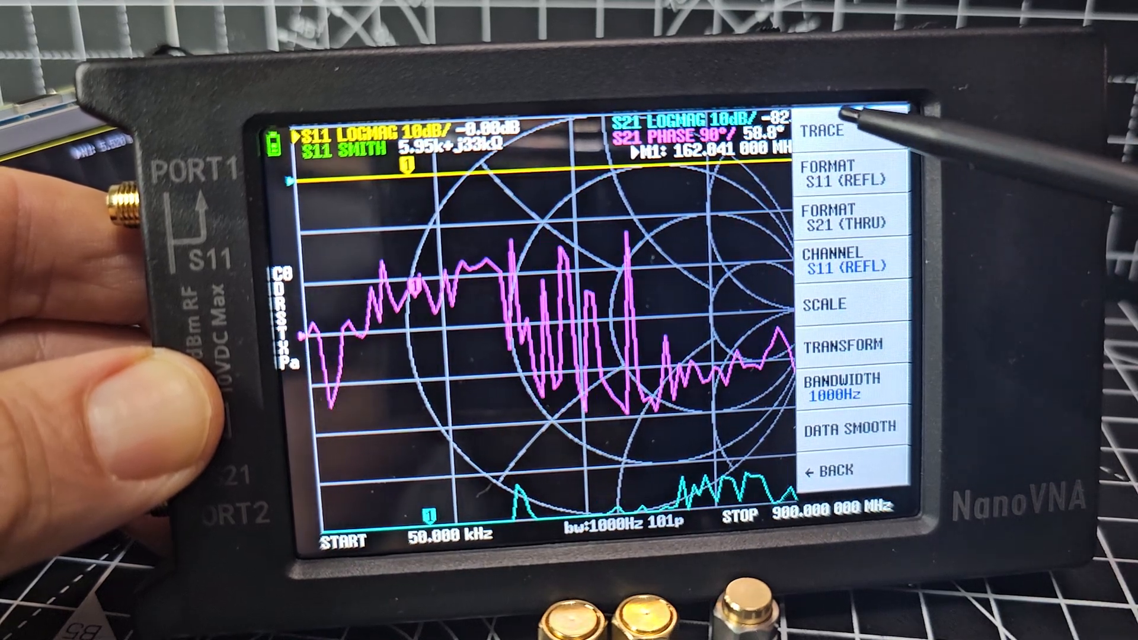
{"action": "left_click", "coordinate": [845, 140]}
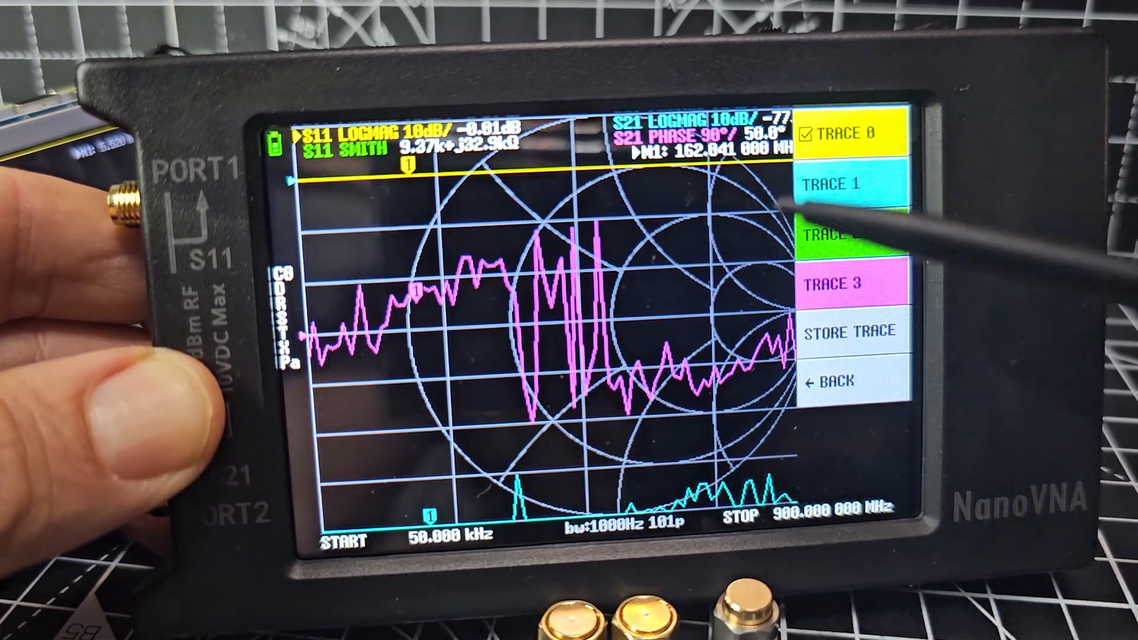
{"action": "left_click", "coordinate": [849, 232]}
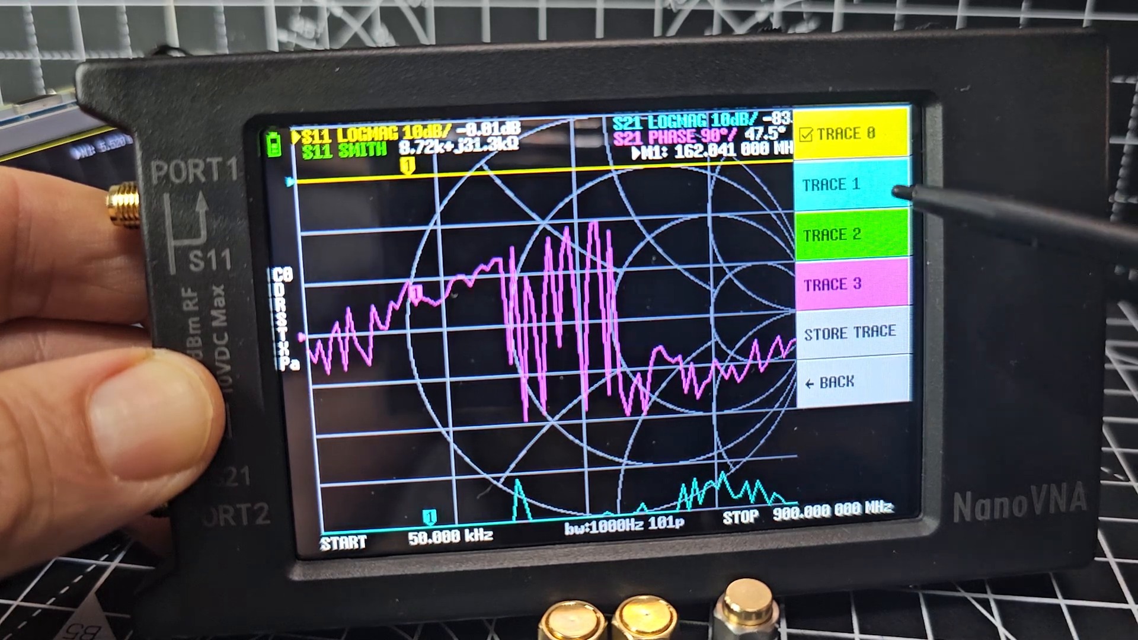
{"action": "left_click", "coordinate": [851, 281]}
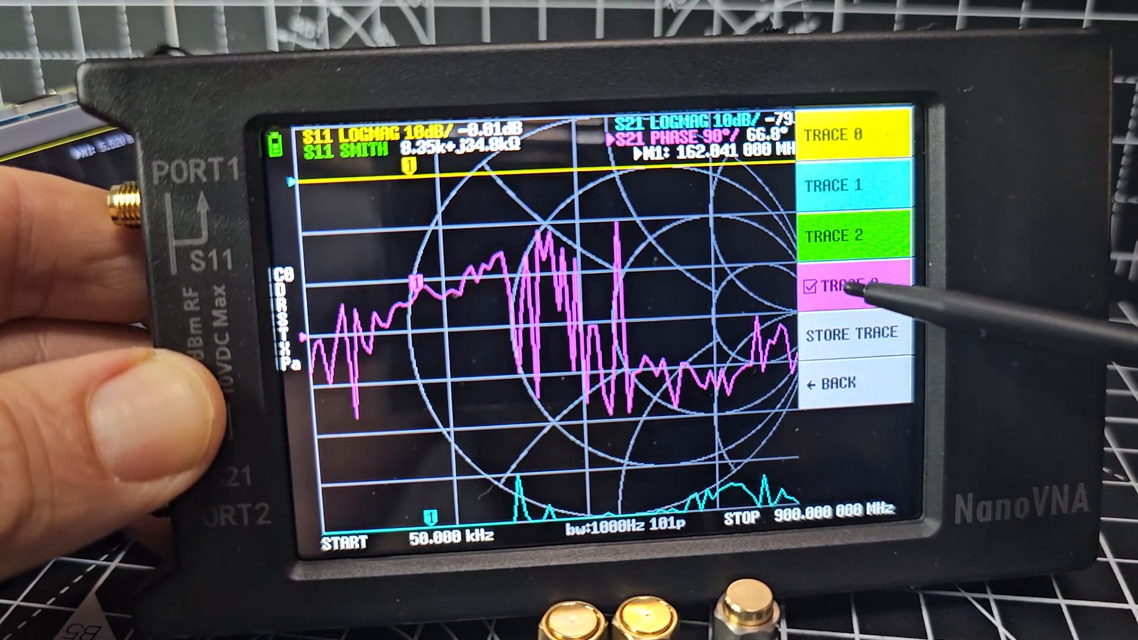
{"action": "left_click", "coordinate": [856, 290]}
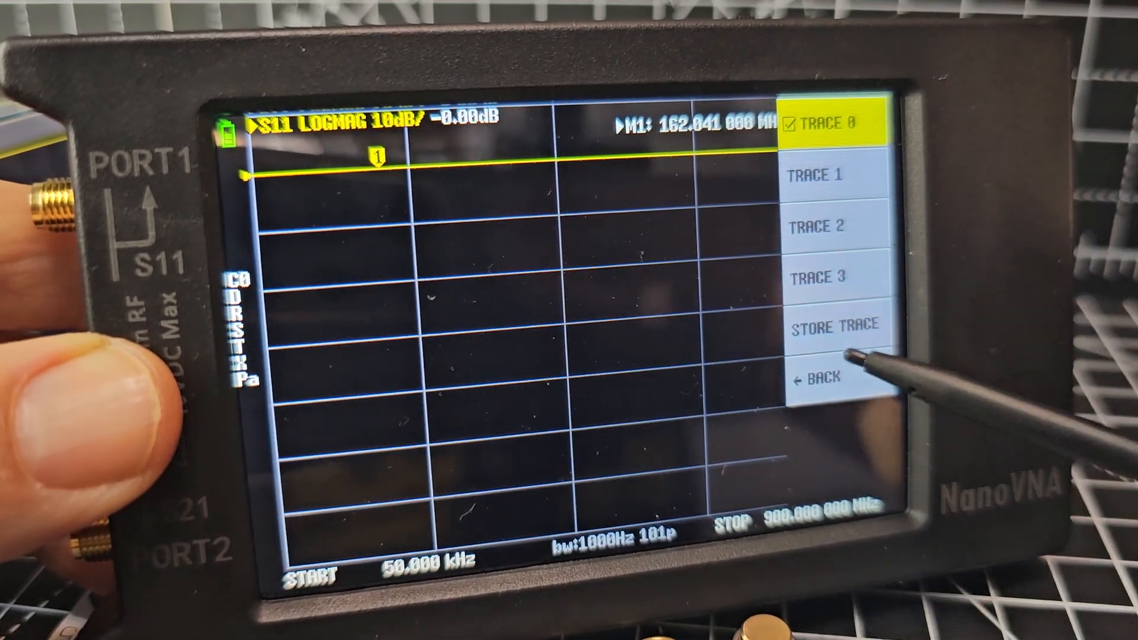
Change the S11 (REFL) trace format from log magnitude to SWR
{"action": "left_click", "coordinate": [814, 381]}
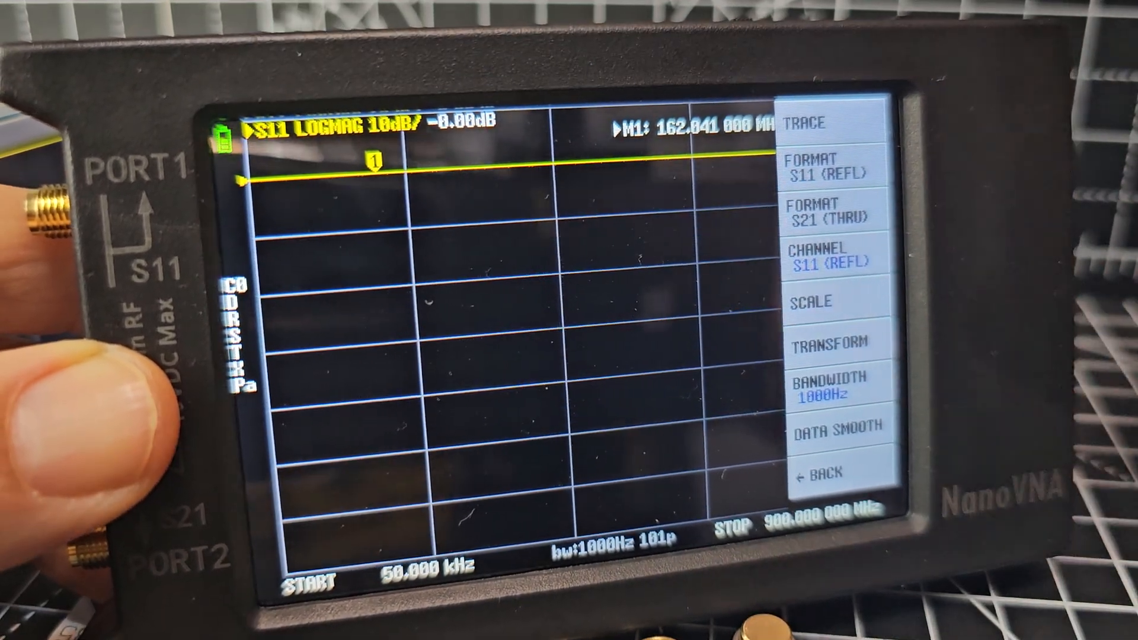
{"action": "left_click", "coordinate": [827, 156]}
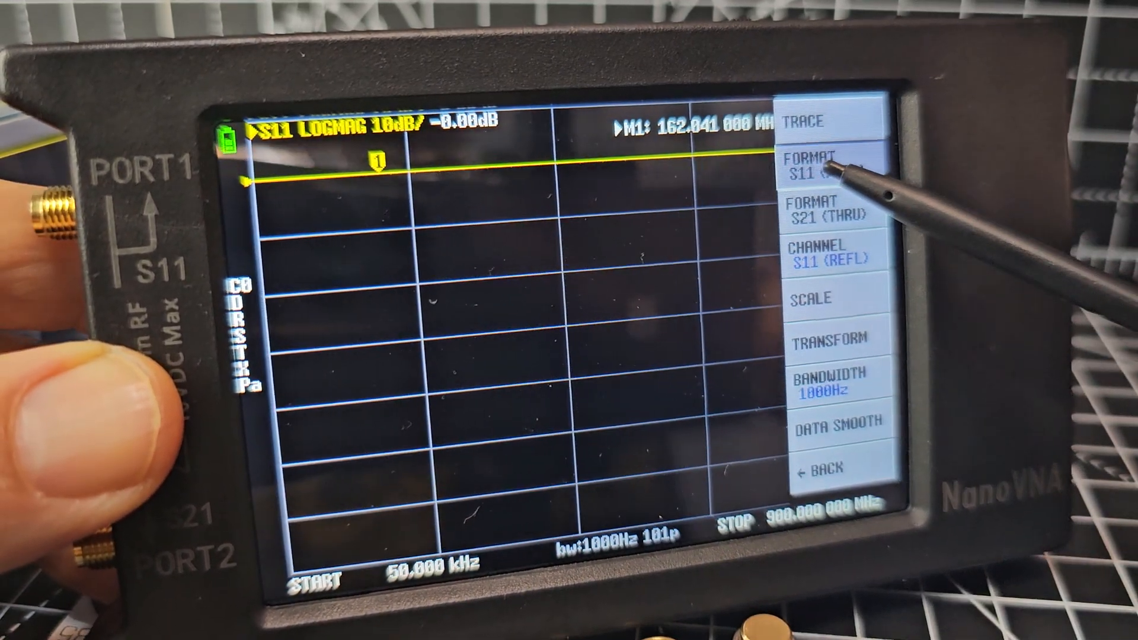
{"action": "left_click", "coordinate": [813, 159]}
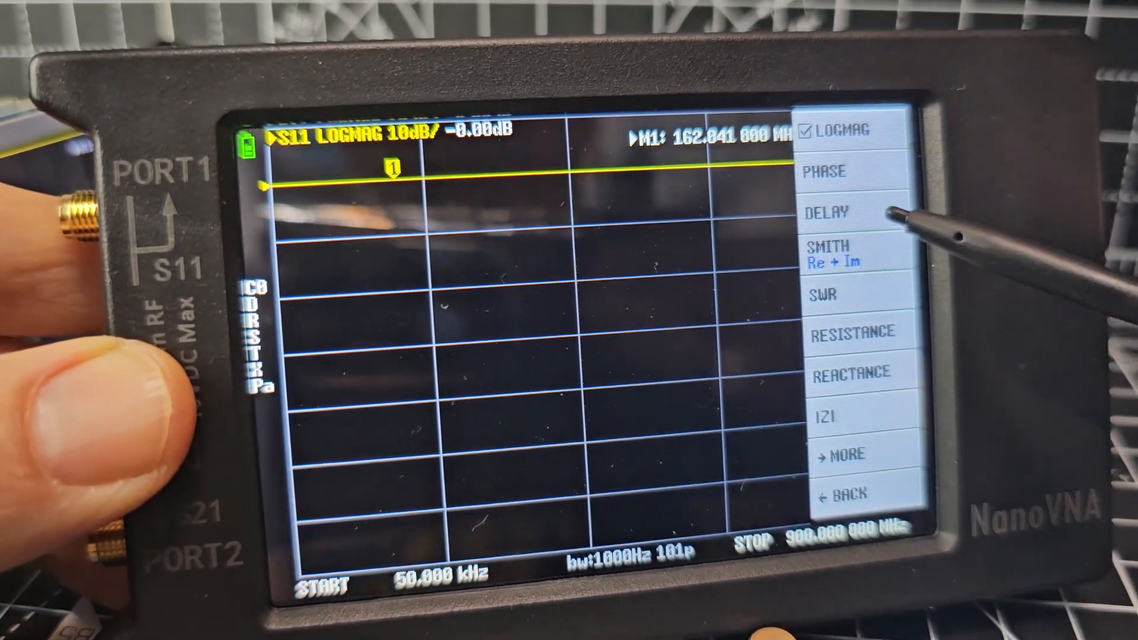
{"action": "left_click", "coordinate": [827, 292]}
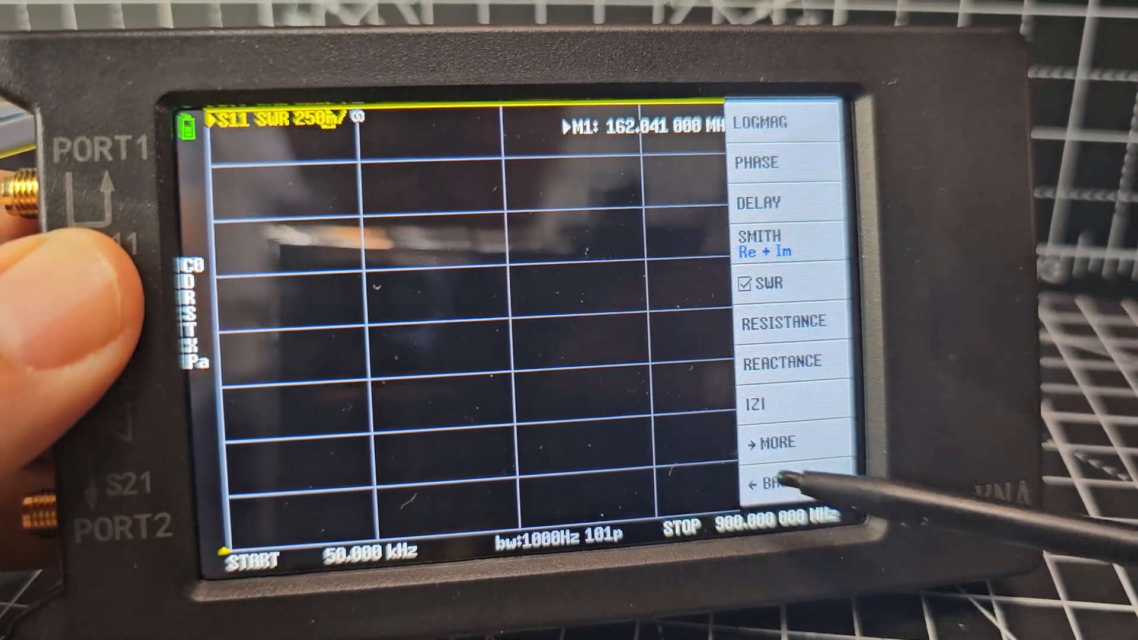
Back out to the main menu and bring up the STIMULUS sweep settings
{"action": "left_click", "coordinate": [780, 482]}
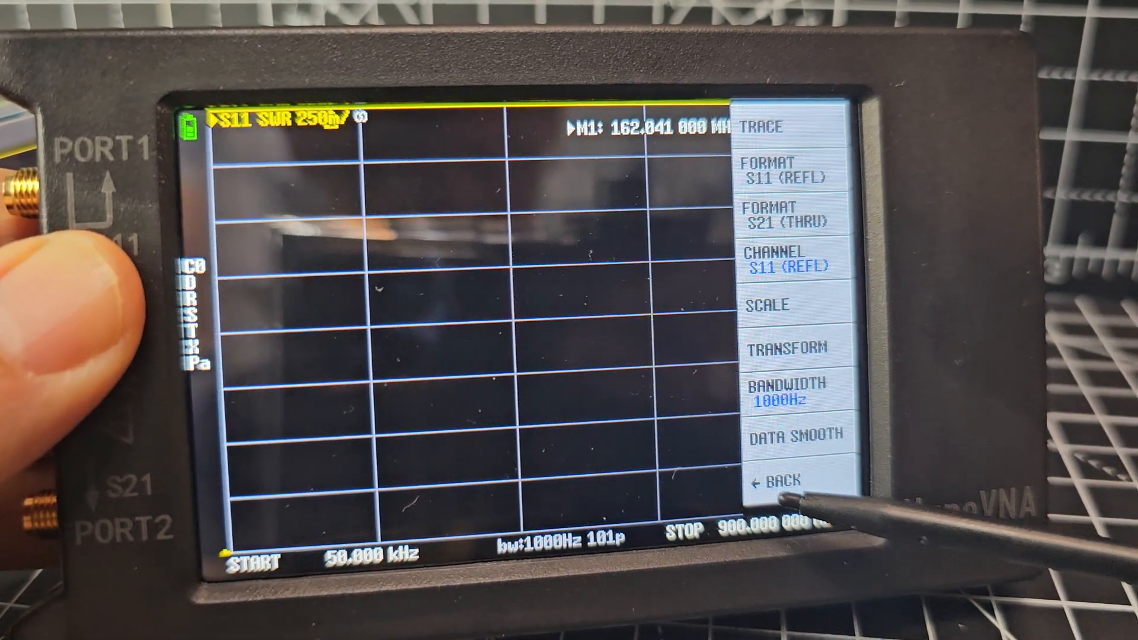
{"action": "left_click", "coordinate": [785, 481]}
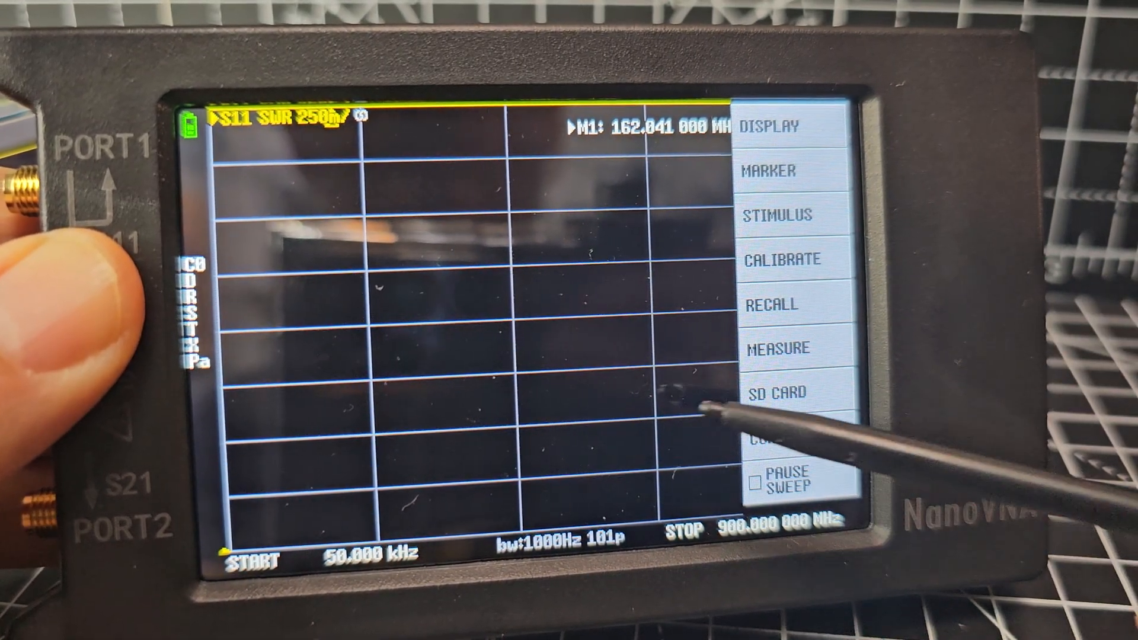
{"action": "left_click", "coordinate": [791, 394]}
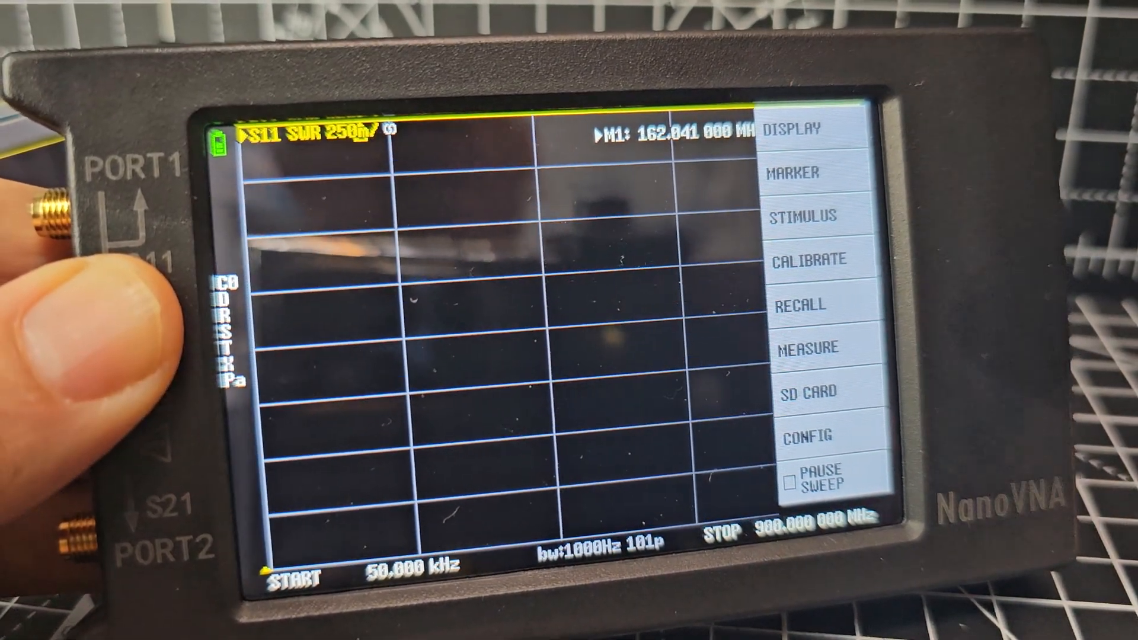
{"action": "left_click", "coordinate": [800, 217]}
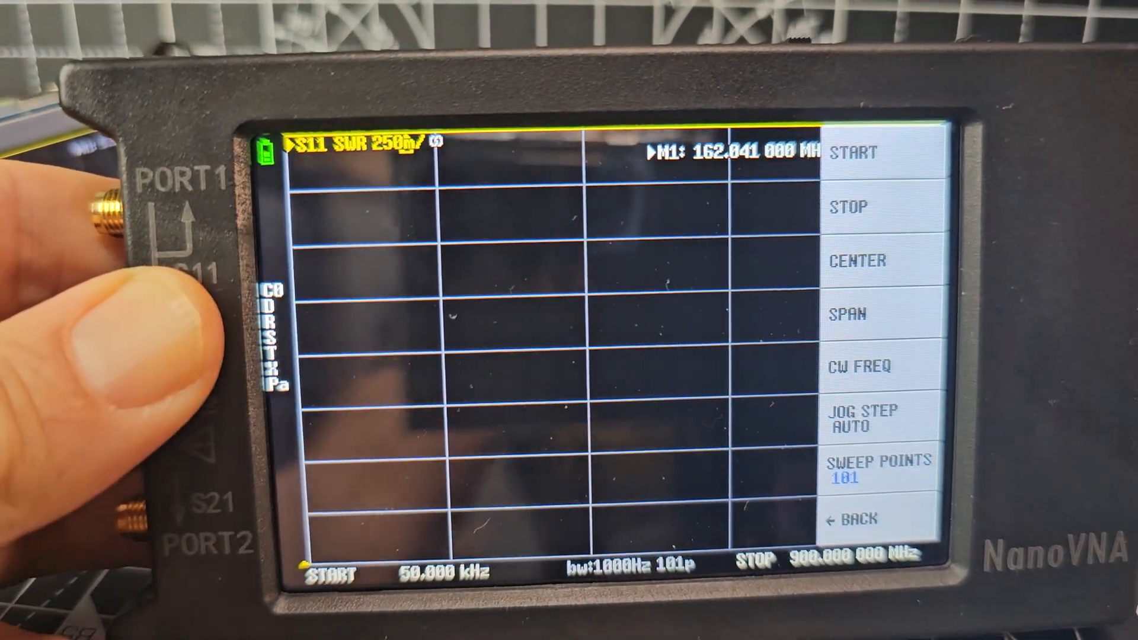
Set the sweep start frequency to 3 MHz
{"action": "left_click", "coordinate": [864, 150]}
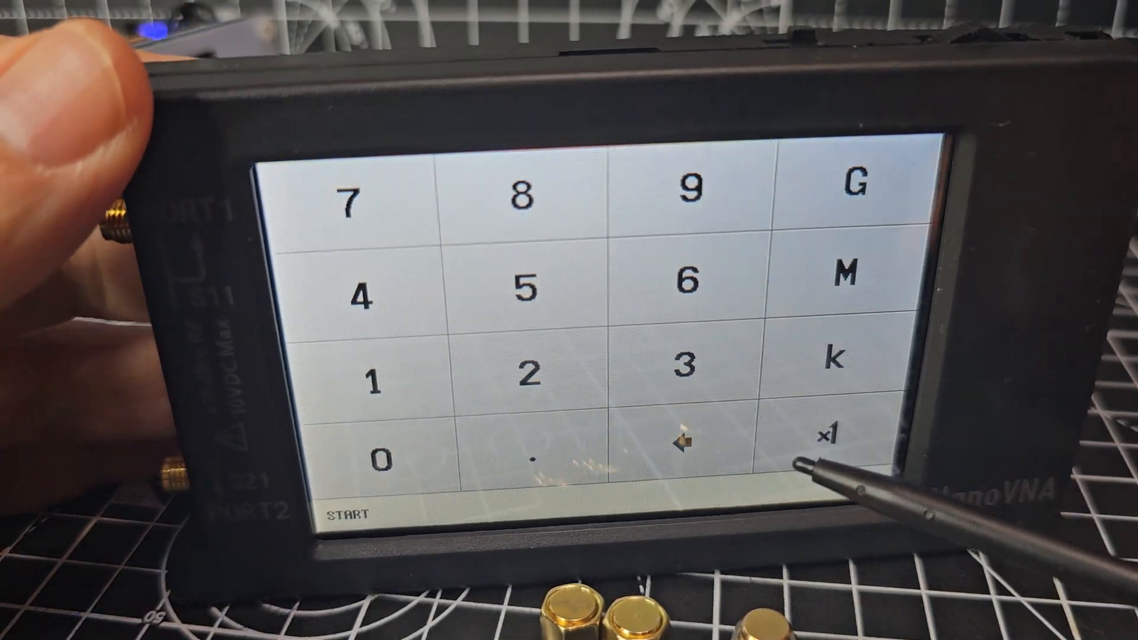
{"action": "left_click", "coordinate": [688, 374]}
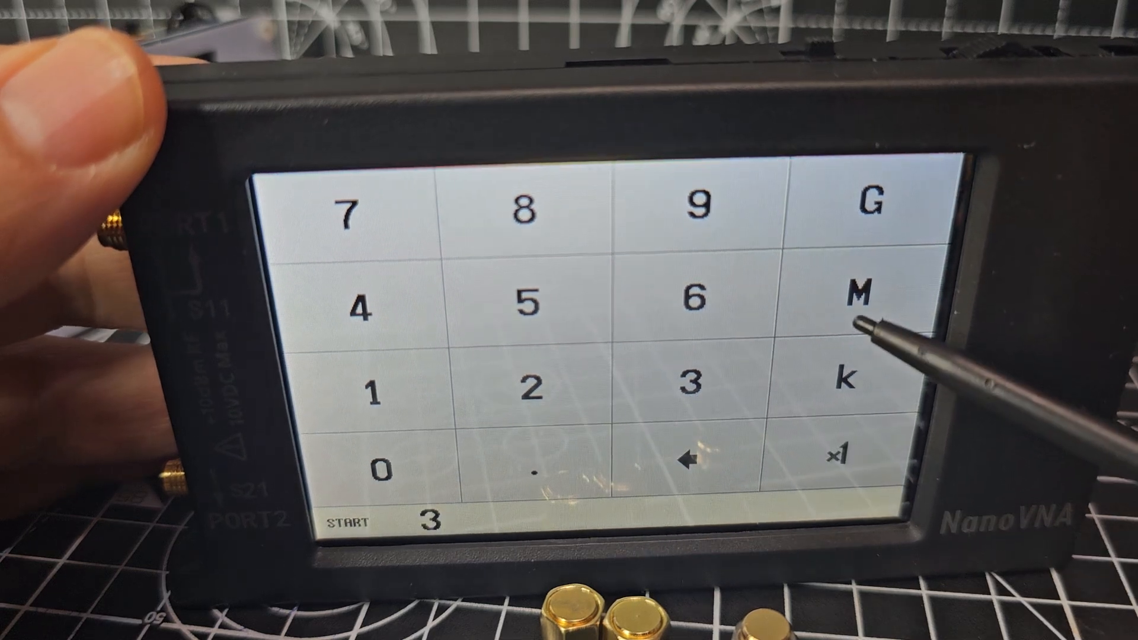
{"action": "left_click", "coordinate": [838, 458]}
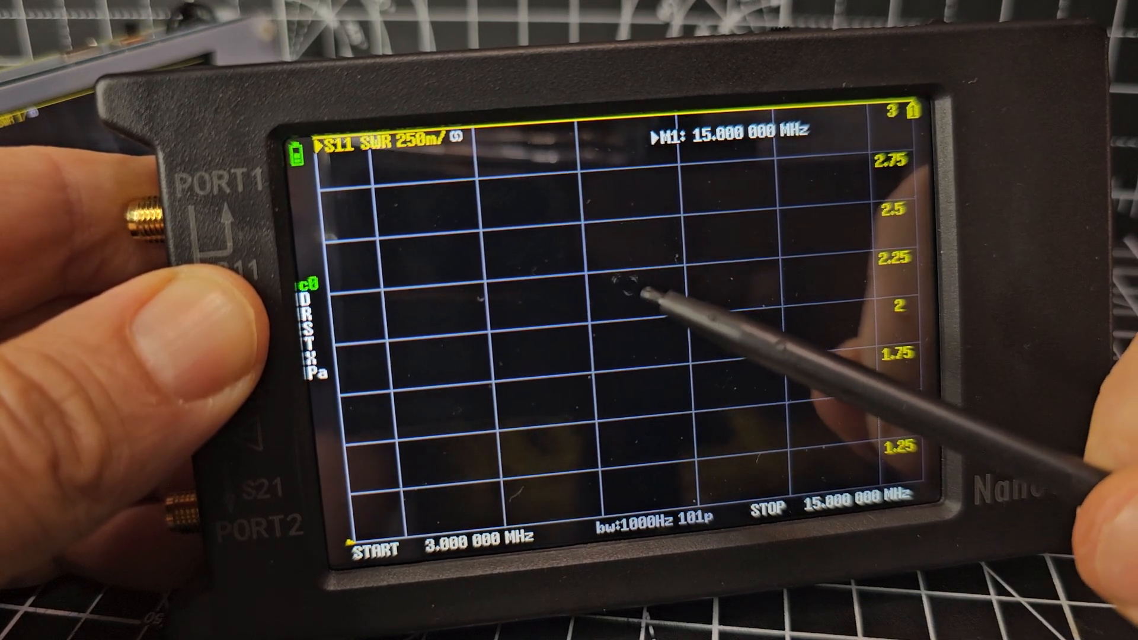
Toggle SHOW GRID VALUES off and back on in the trace scale settings
{"action": "left_click", "coordinate": [632, 291]}
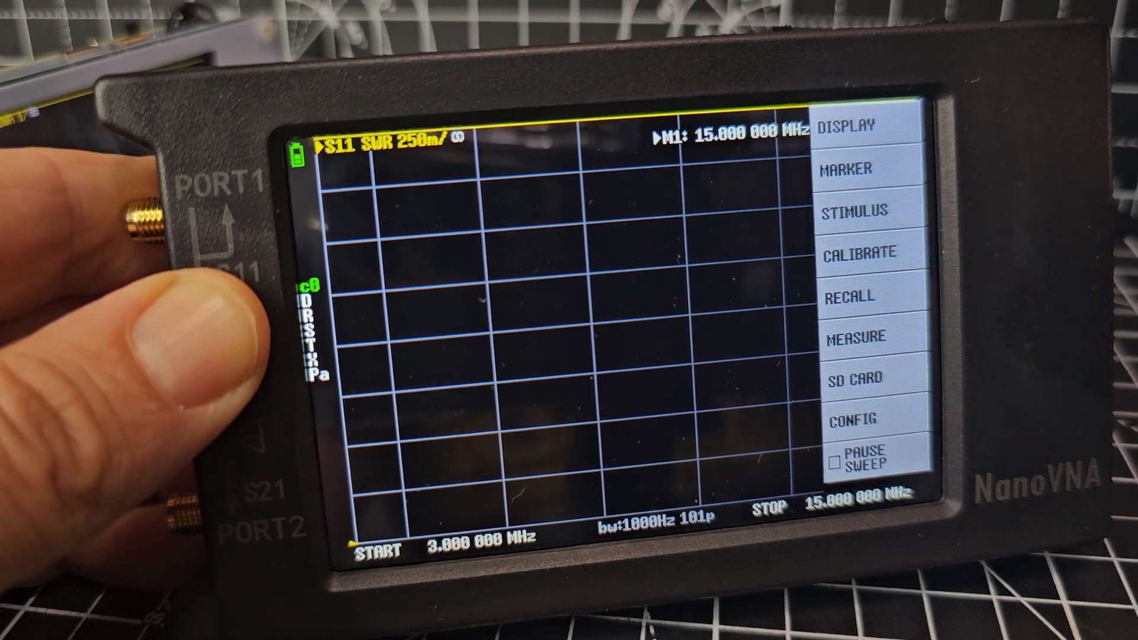
{"action": "left_click", "coordinate": [851, 126]}
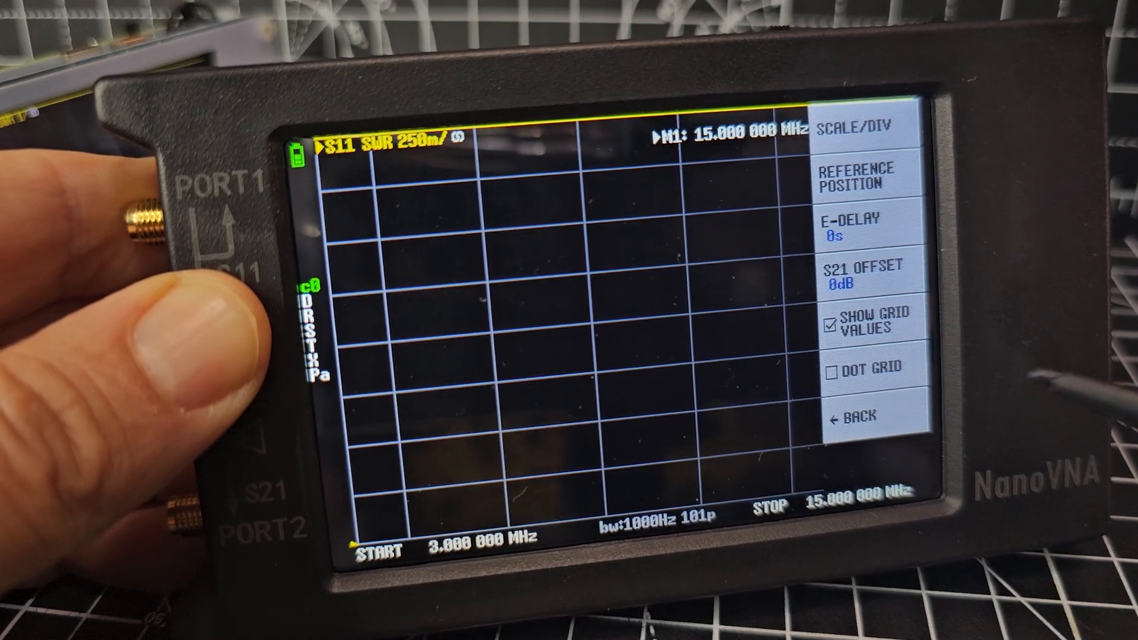
{"action": "left_click", "coordinate": [871, 323]}
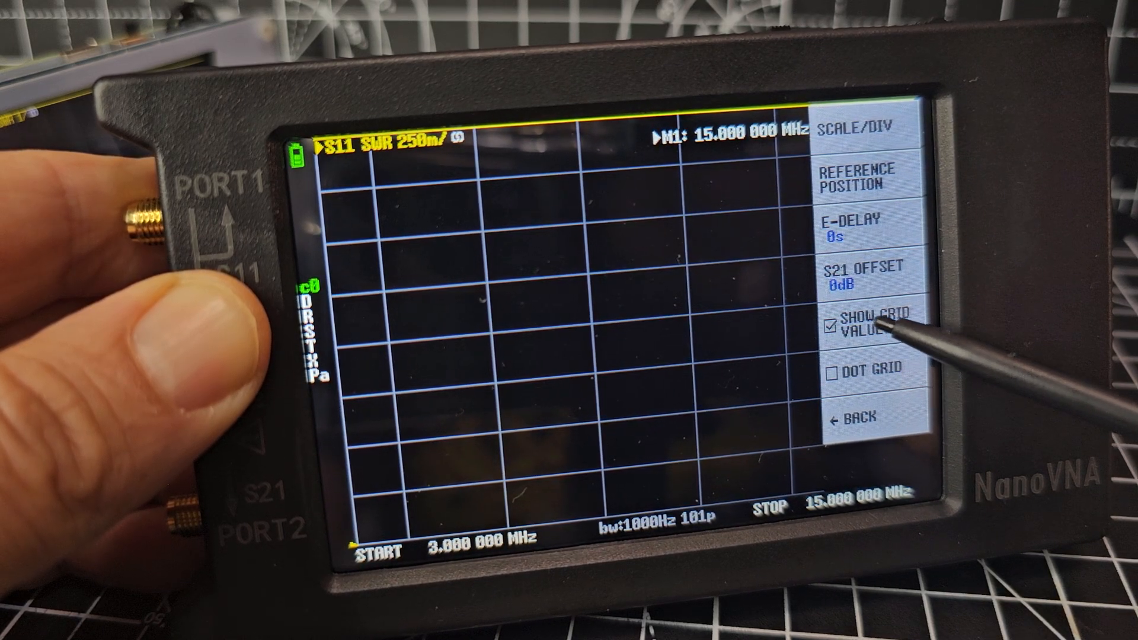
{"action": "left_click", "coordinate": [864, 321]}
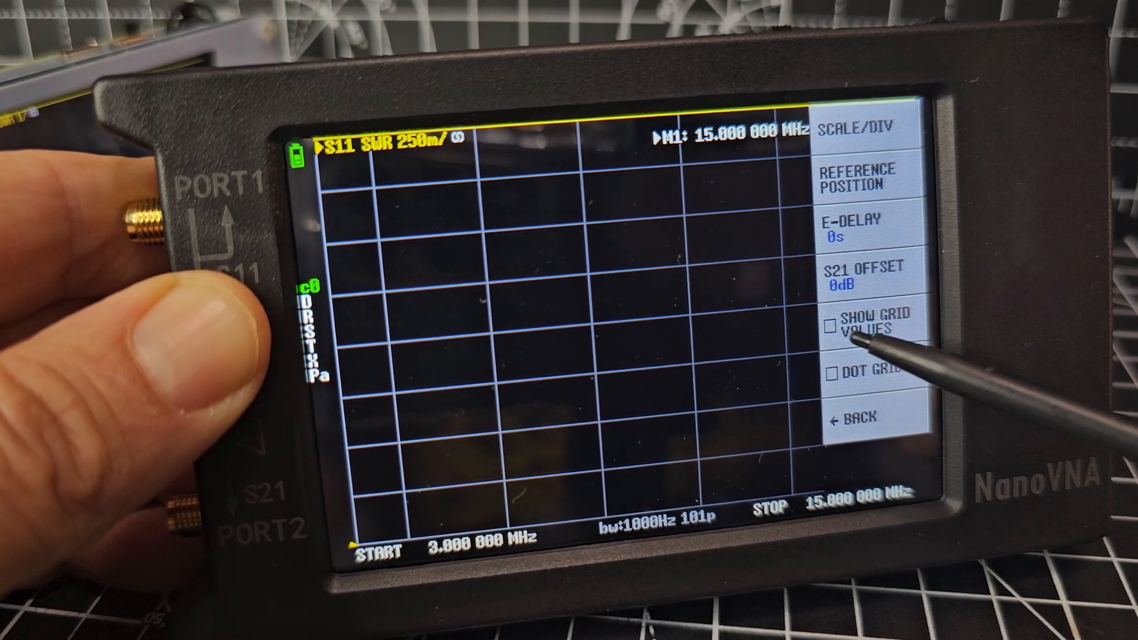
{"action": "left_click", "coordinate": [856, 326]}
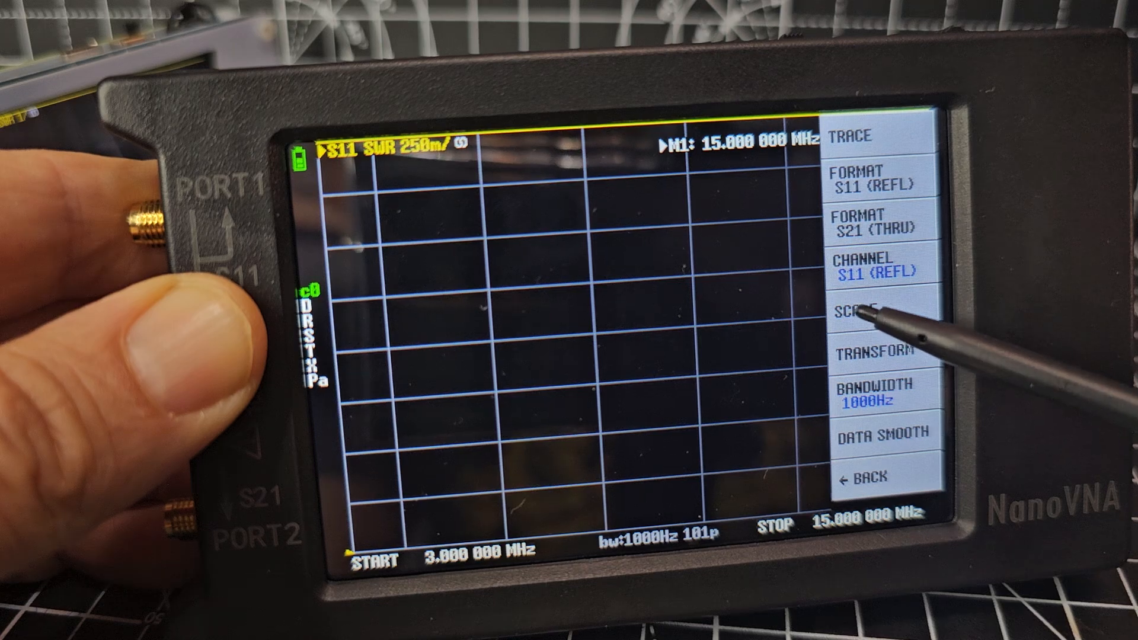
Bring up the SCALE options and re-enable the grid value labels
{"action": "left_click", "coordinate": [876, 318]}
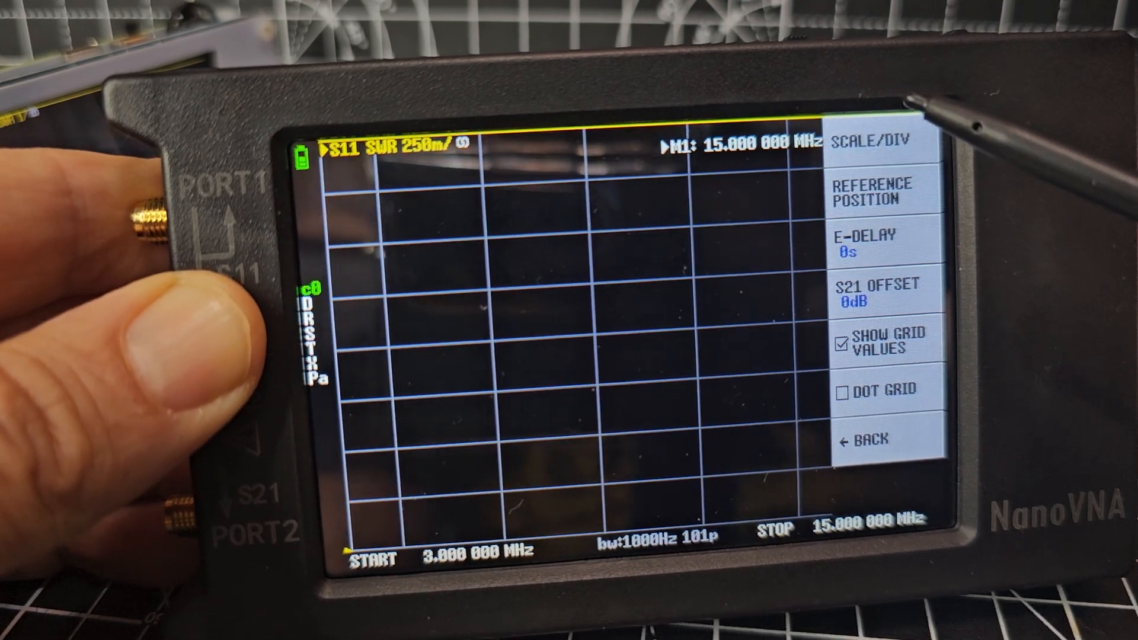
{"action": "left_click", "coordinate": [875, 141]}
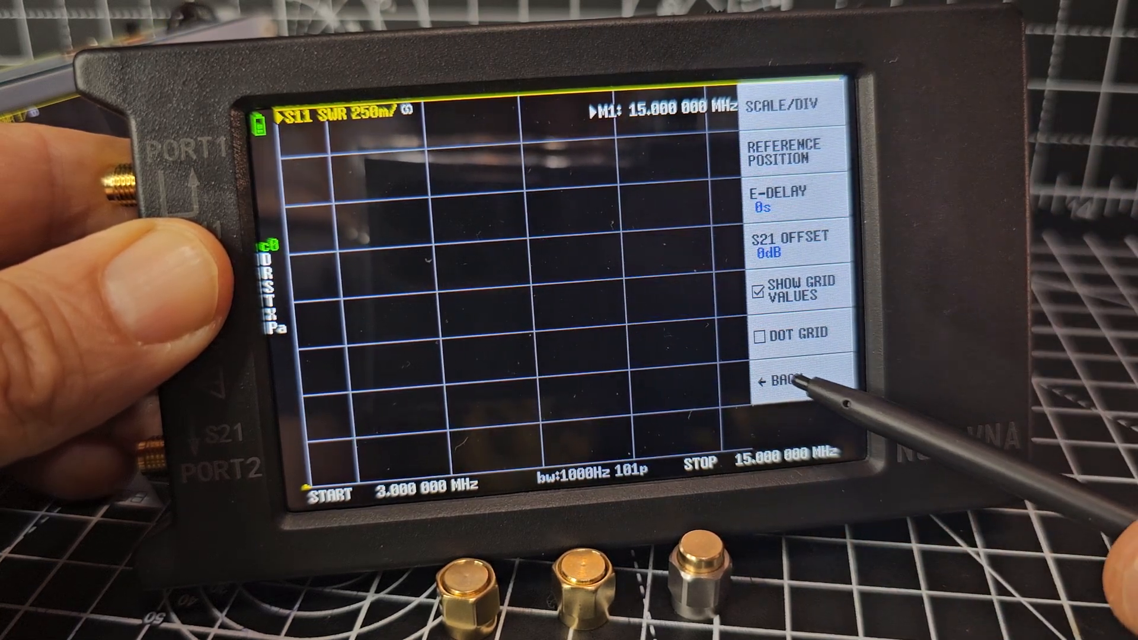
Back out to the main menu and bring up the CALIBRATE options
{"action": "left_click", "coordinate": [787, 383]}
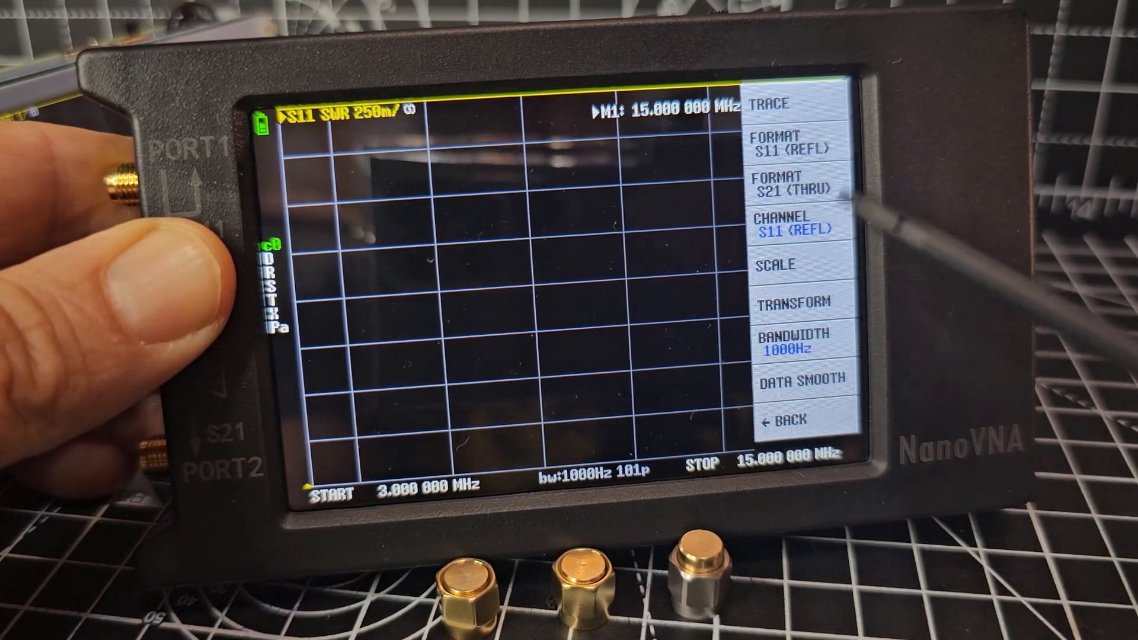
{"action": "left_click", "coordinate": [791, 422]}
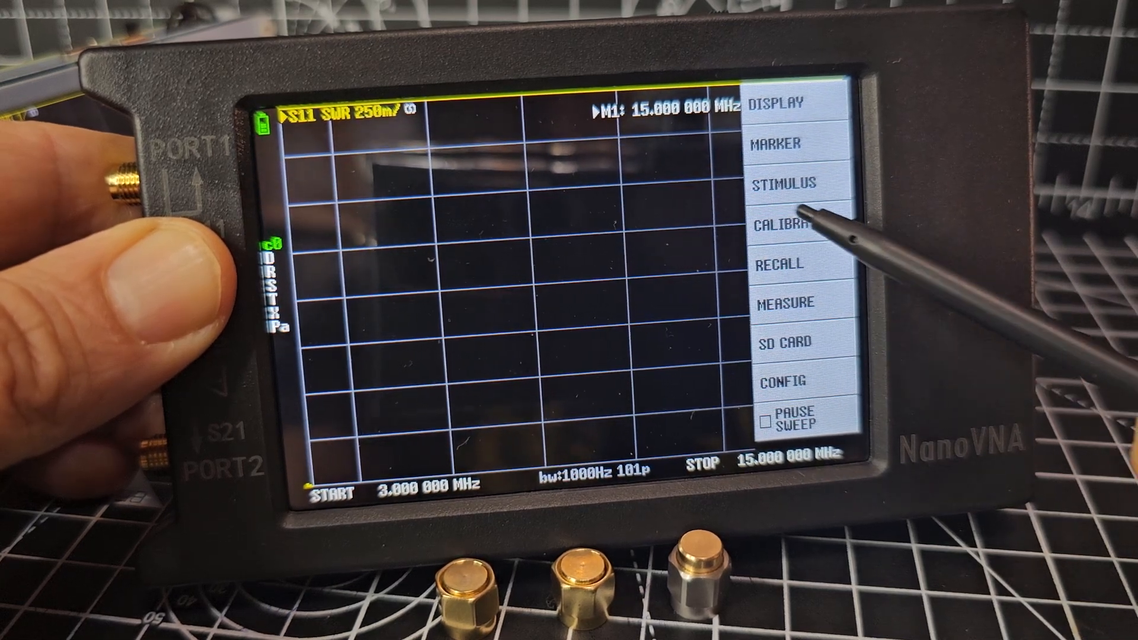
{"action": "left_click", "coordinate": [787, 224]}
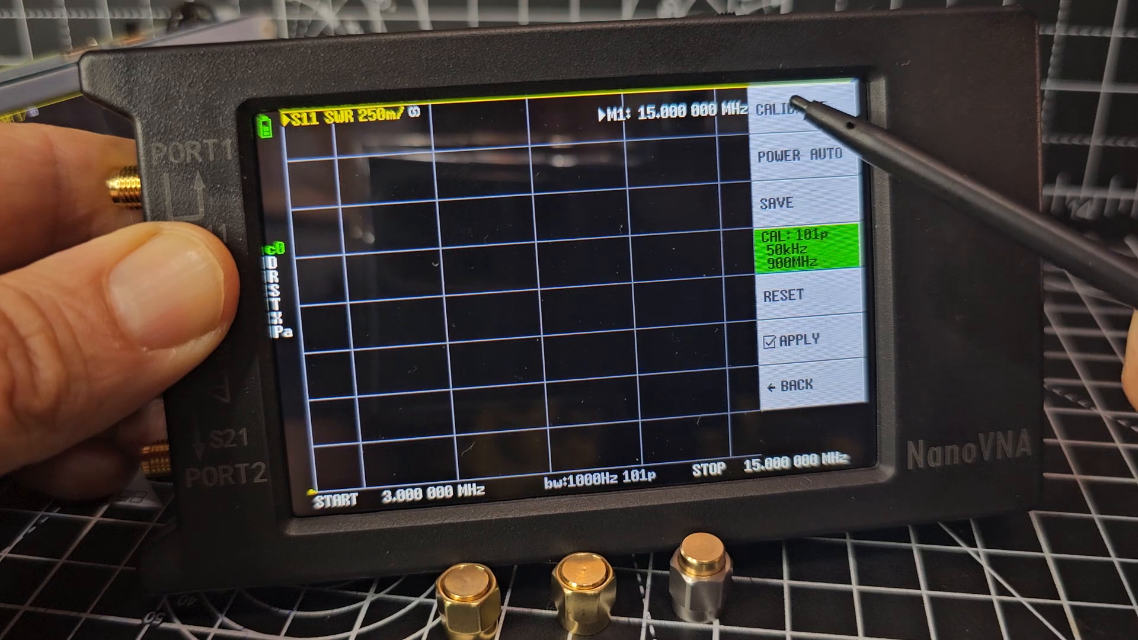
Start the calibration sequence listing OPEN, SHORT, LOAD, ISOLN and THRU
{"action": "left_click", "coordinate": [796, 111]}
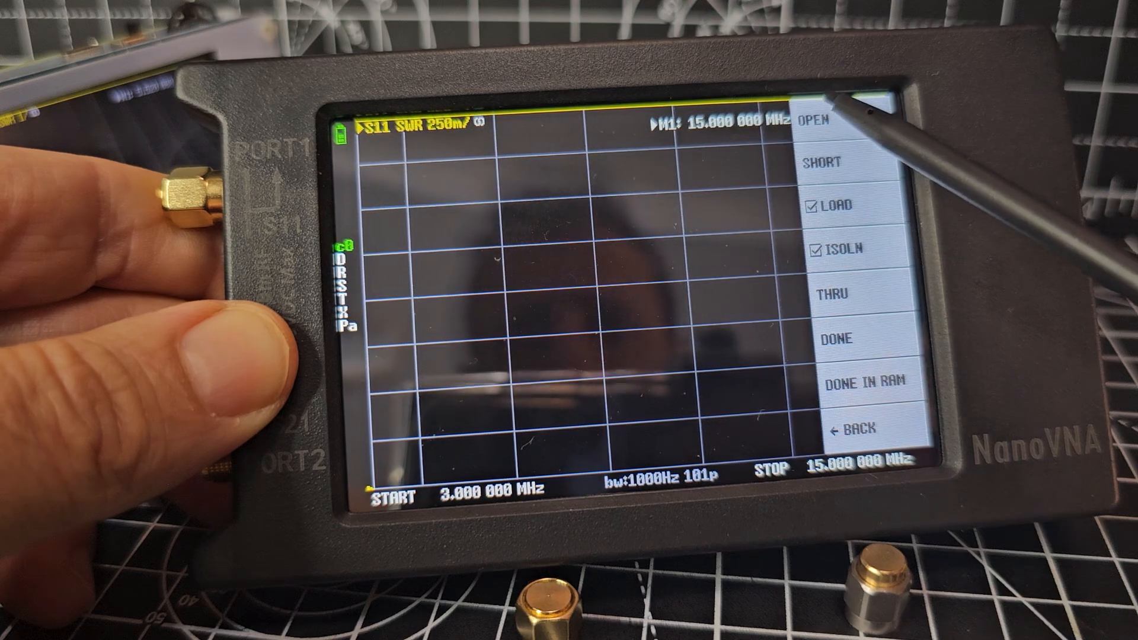
Record the open and short calibration standards on port 1
{"action": "left_click", "coordinate": [820, 121]}
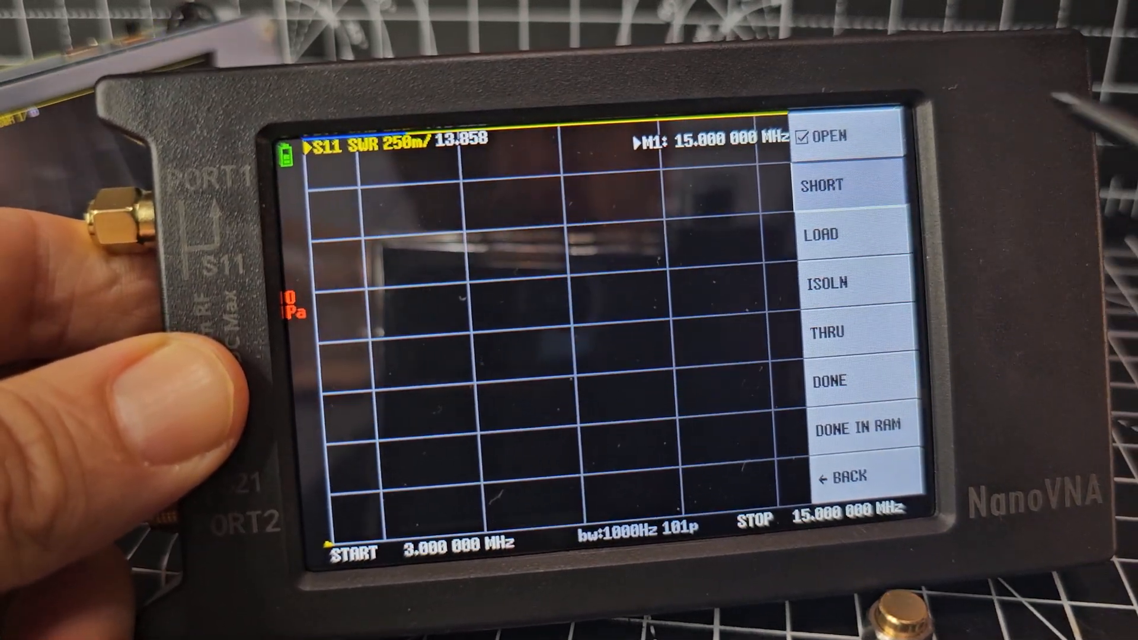
{"action": "left_click", "coordinate": [845, 186]}
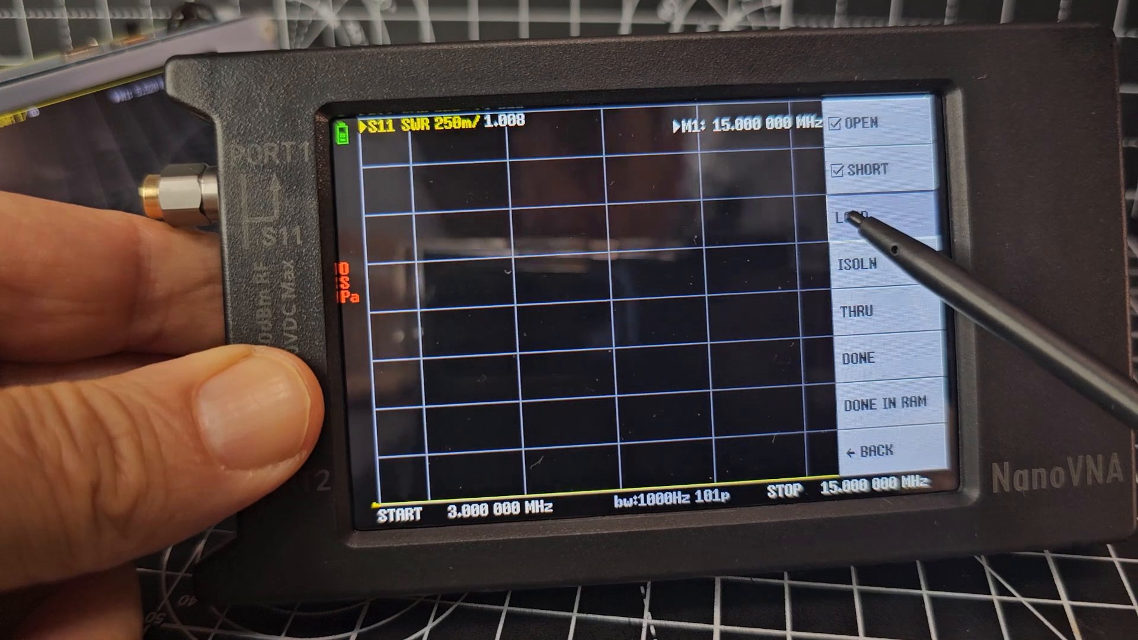
Record the 50-ohm load and isolation calibration steps
{"action": "left_click", "coordinate": [861, 215]}
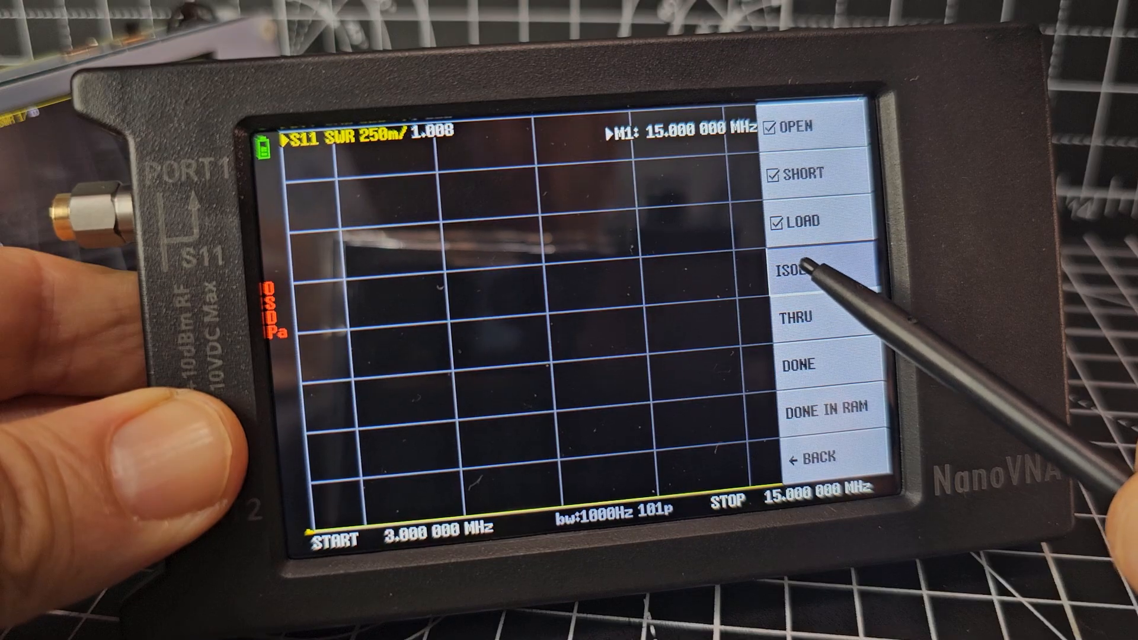
{"action": "left_click", "coordinate": [800, 277]}
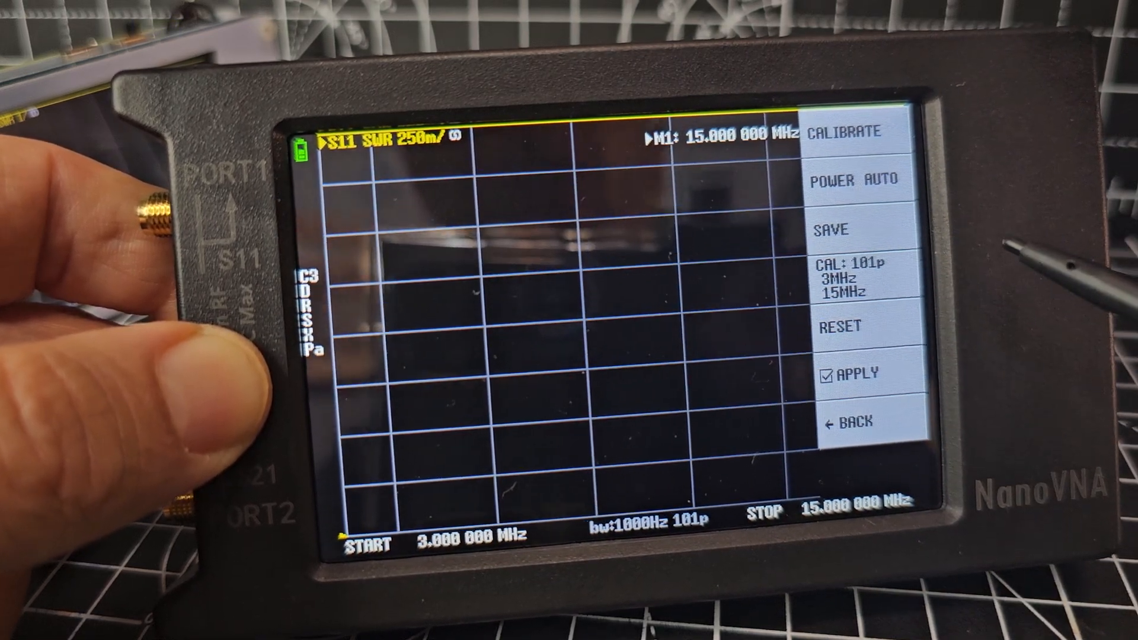
Save the finished 101-point 3–15 MHz calibration to slot 3 with APPLY checked
{"action": "left_click", "coordinate": [851, 421]}
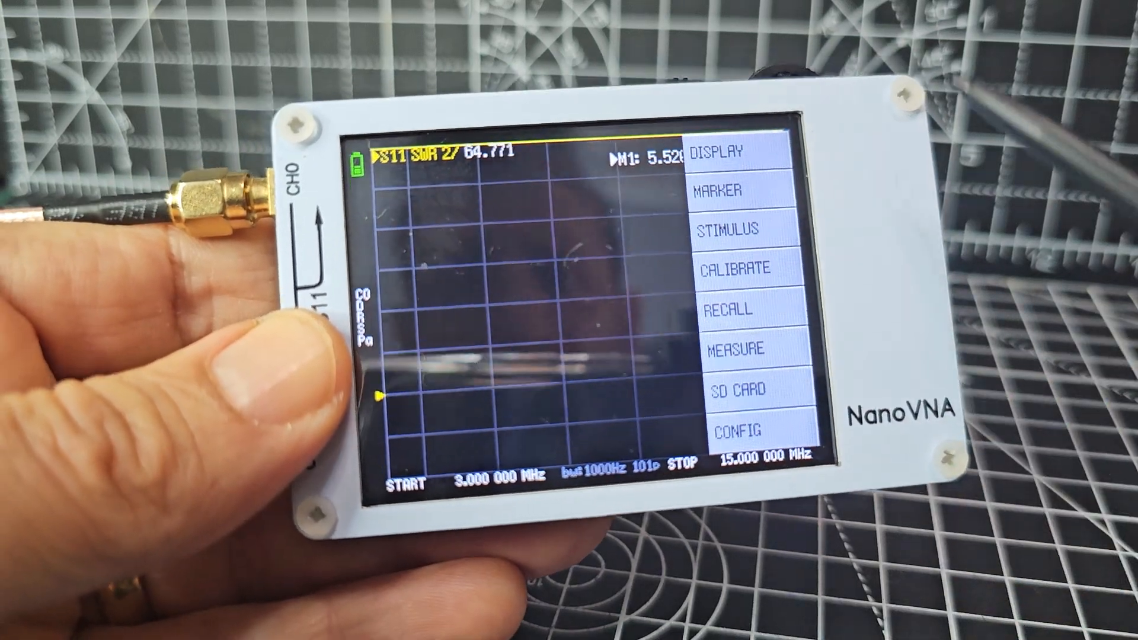
Recall the saved 14–14.3 MHz preset so the SWR sweep covers only that band
{"action": "left_click", "coordinate": [735, 229]}
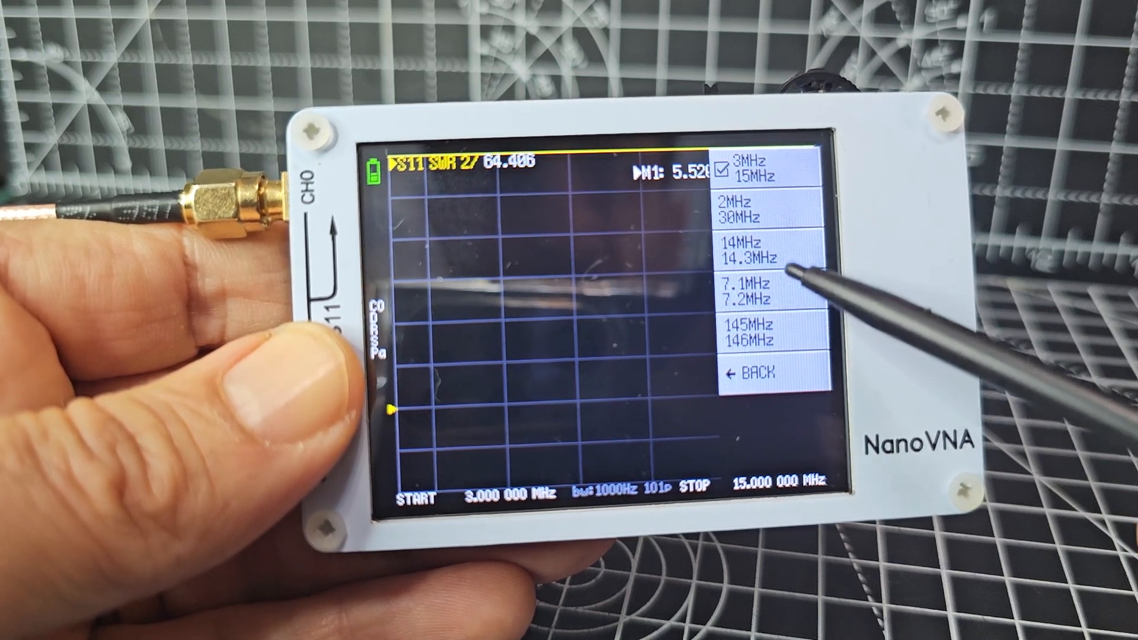
{"action": "left_click", "coordinate": [754, 250]}
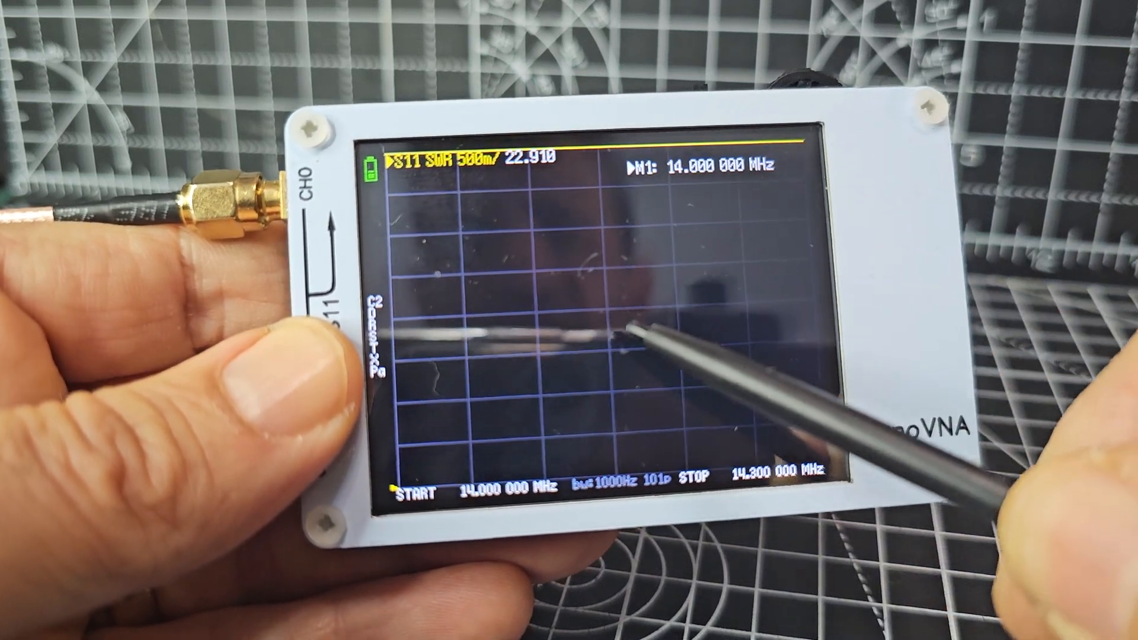